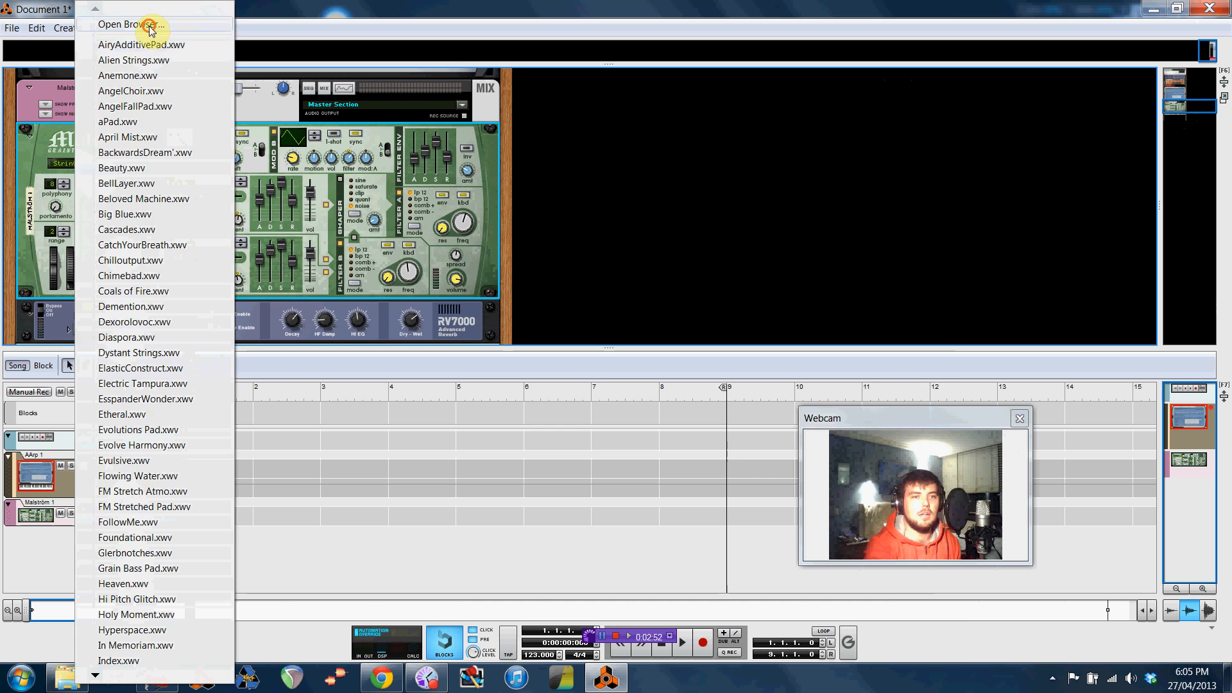
Step: Bring up the full patch browser from the Malström's patch name display
left_click(128, 25)
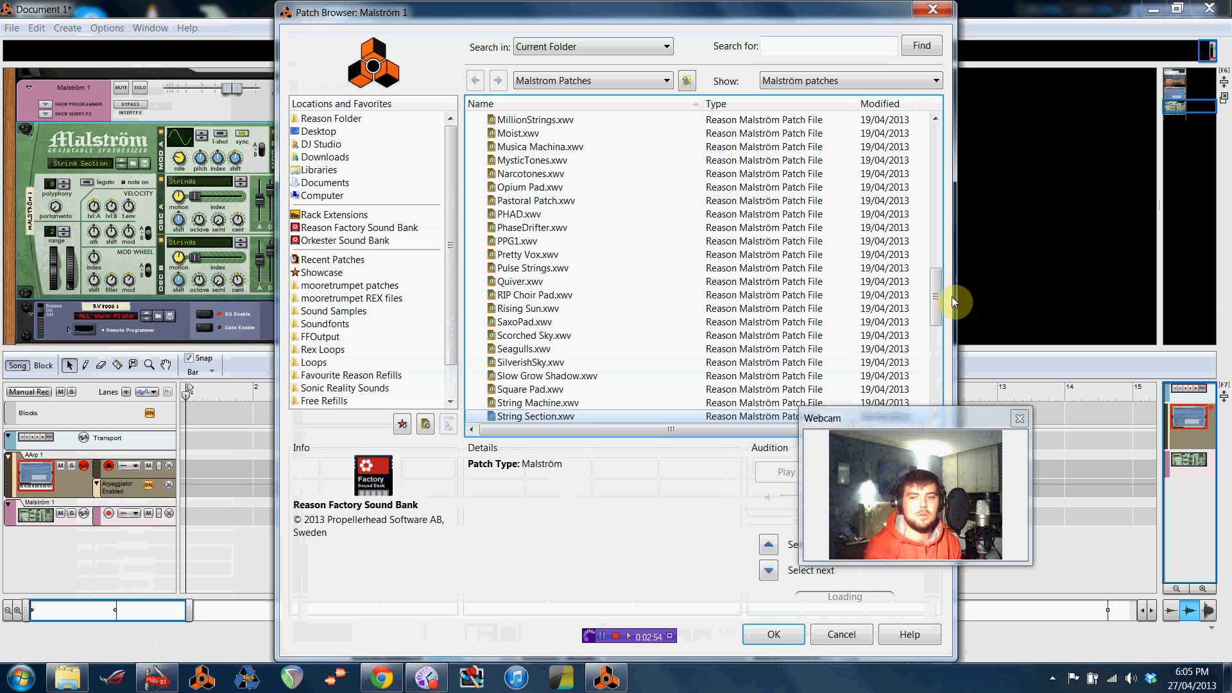
Step: Scroll the browser's file list and enter the MonoSynths folder of Malström patches
scroll("down", 3)
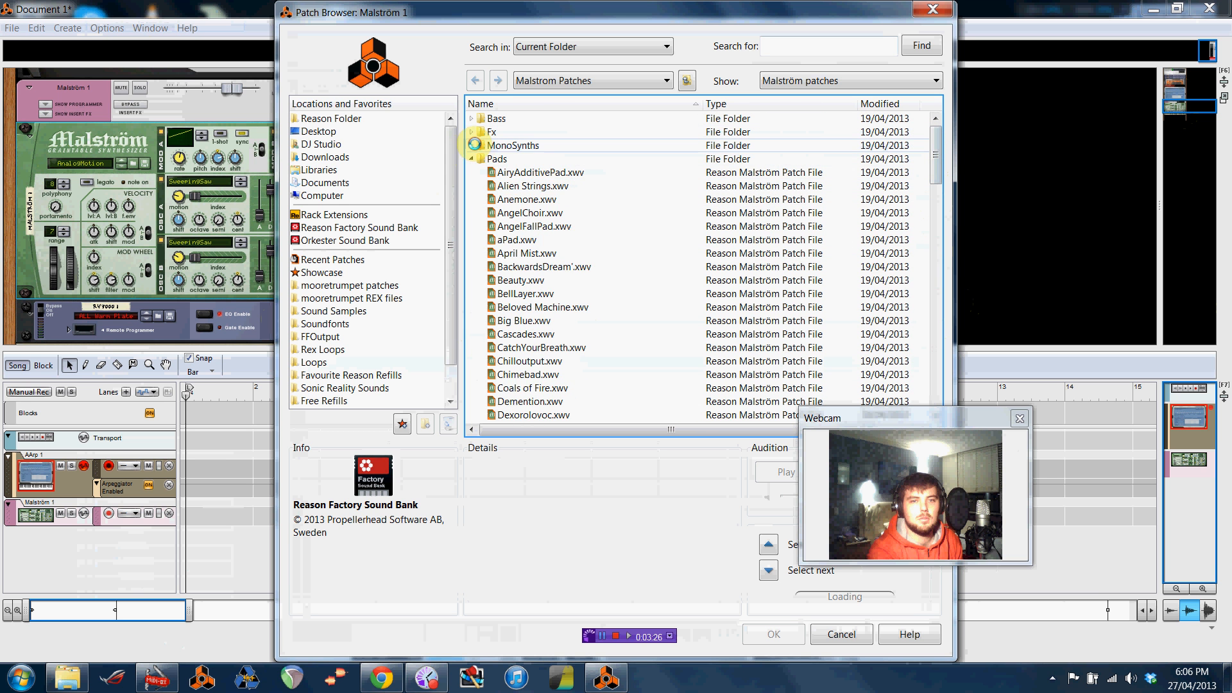
double_click(514, 145)
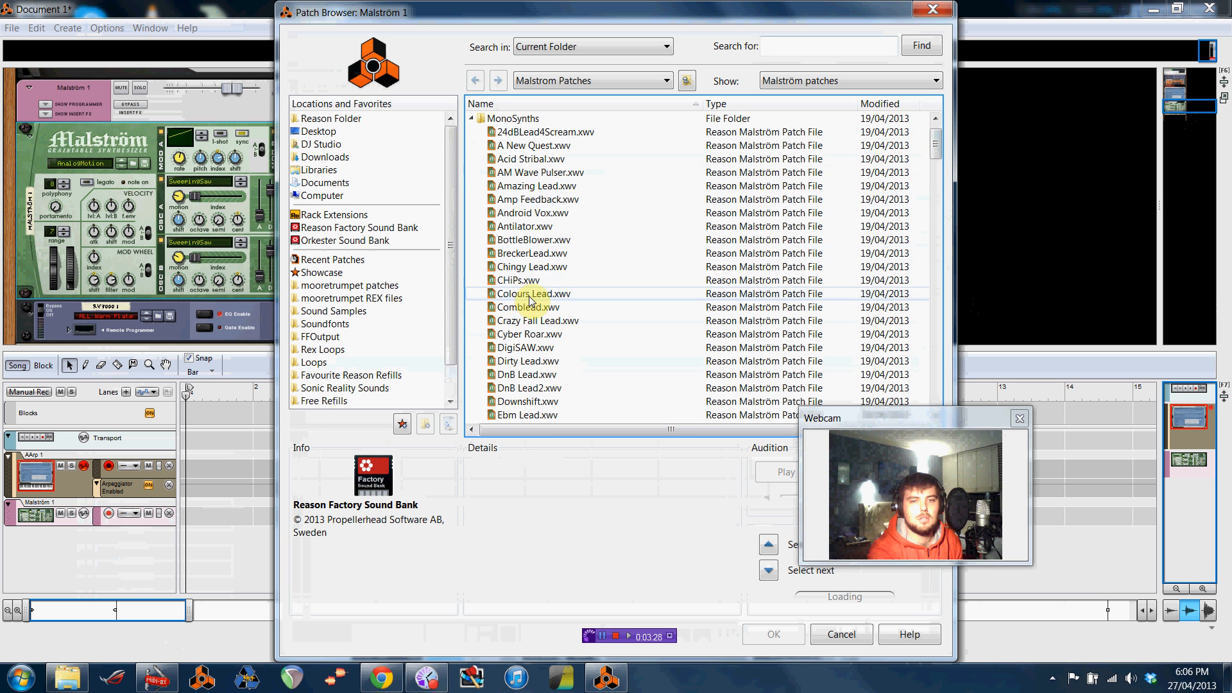